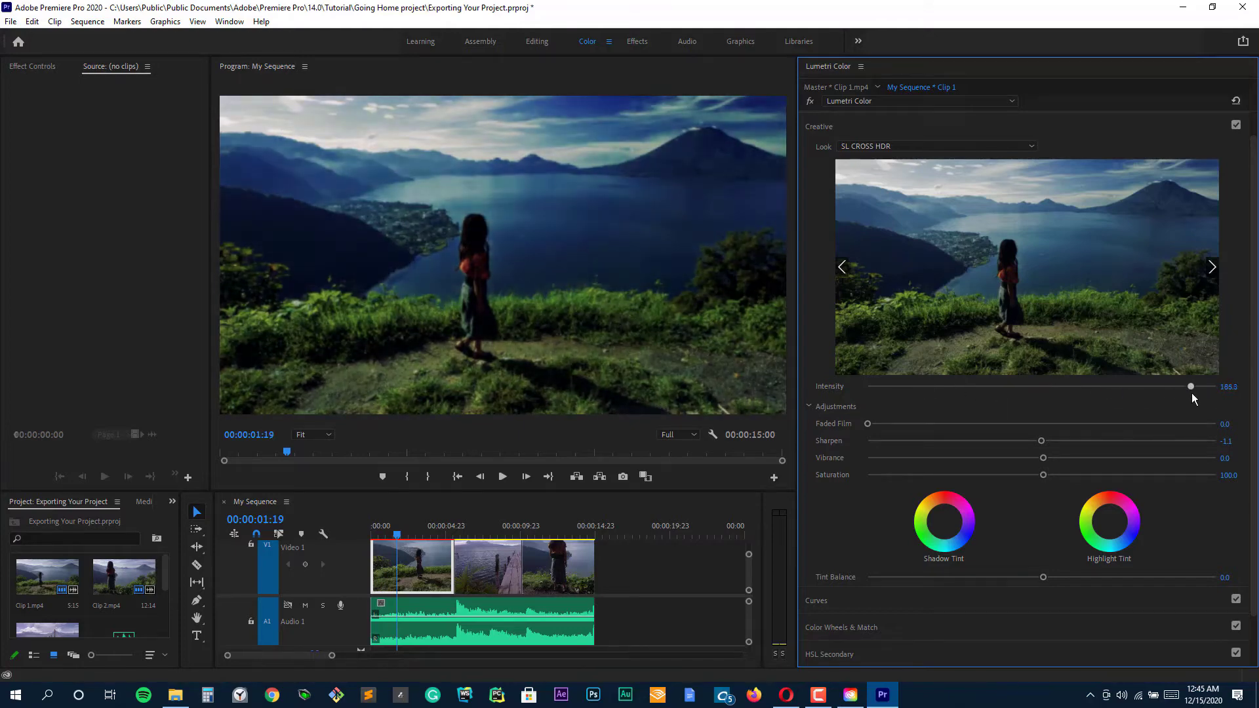
# Set the lakeside clip's Sharpen to 30.8, Vibrance to 41.7 and Saturation to 109.
pyautogui.moveTo(1041, 440); pyautogui.dragTo(1207, 440)
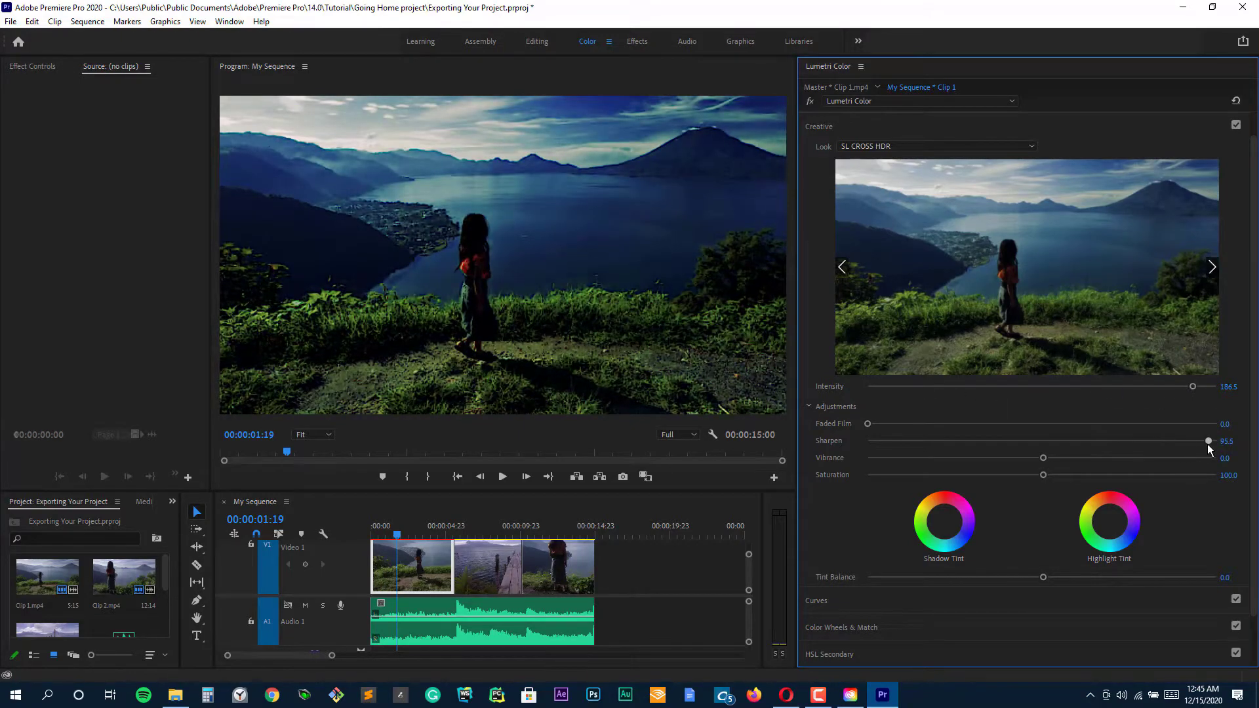
pyautogui.moveTo(1208, 440); pyautogui.dragTo(1094, 440)
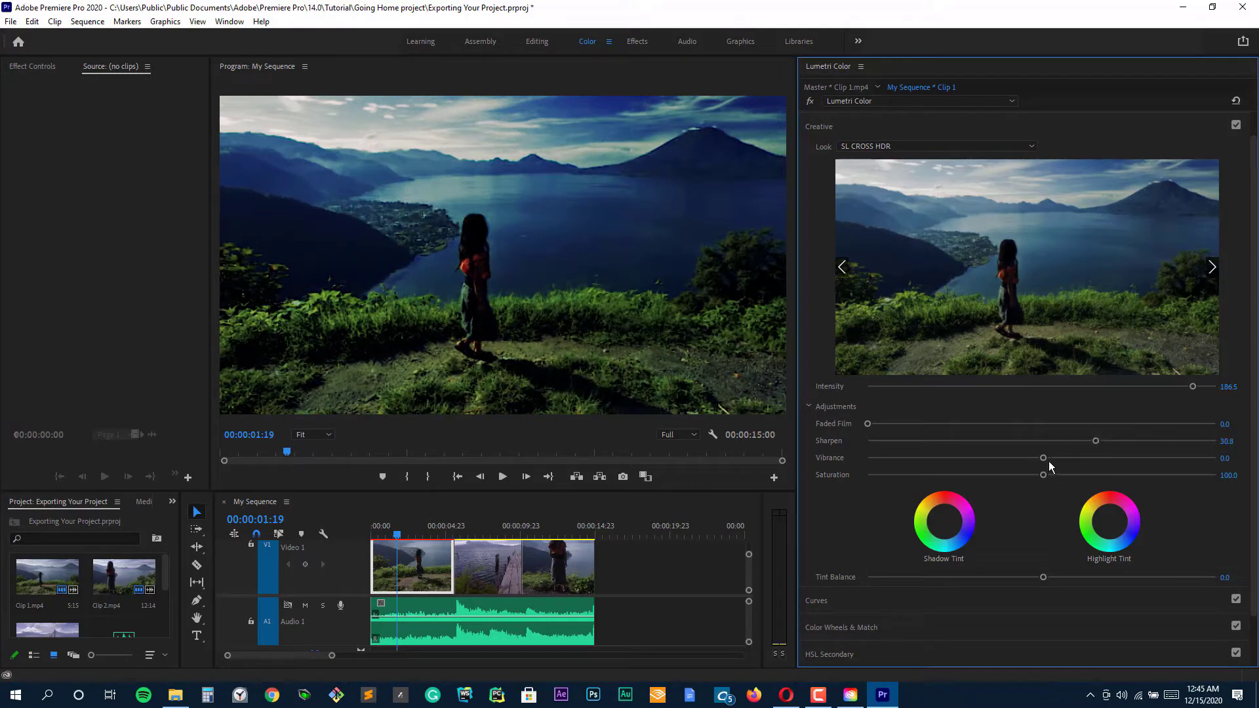
pyautogui.moveTo(1044, 458); pyautogui.dragTo(977, 457)
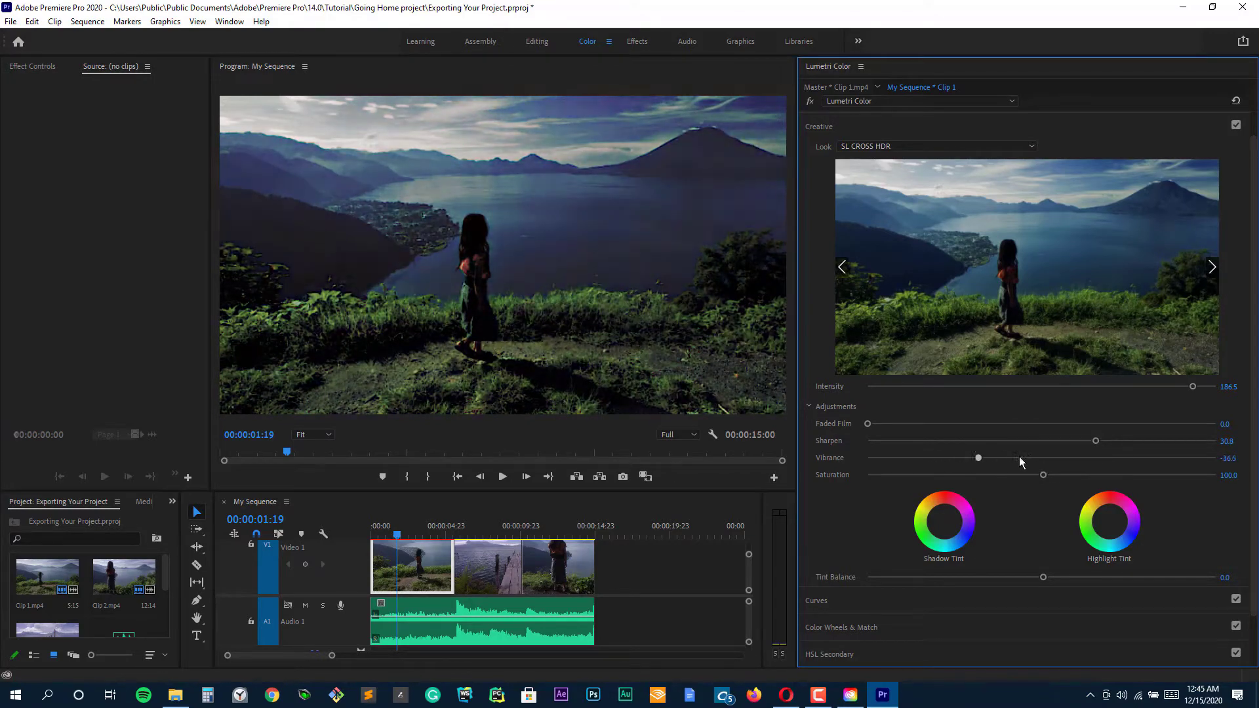
pyautogui.moveTo(977, 457); pyautogui.dragTo(1114, 457)
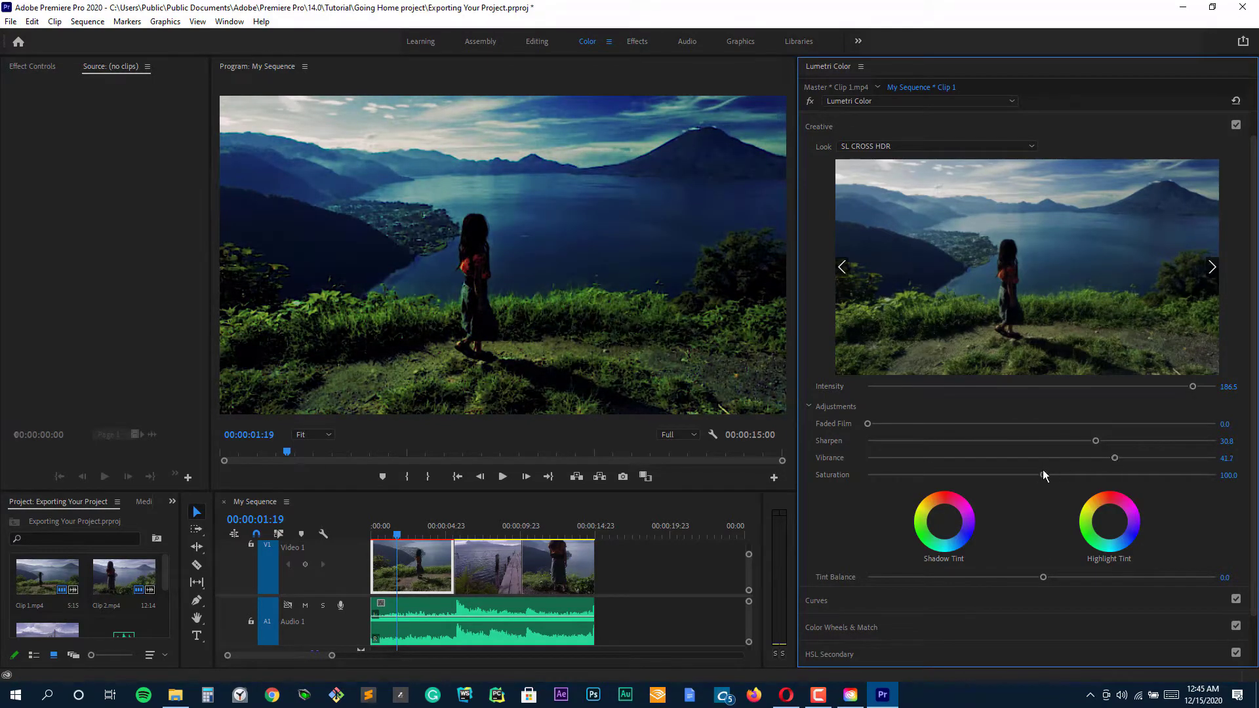
pyautogui.moveTo(1042, 475); pyautogui.dragTo(1058, 475)
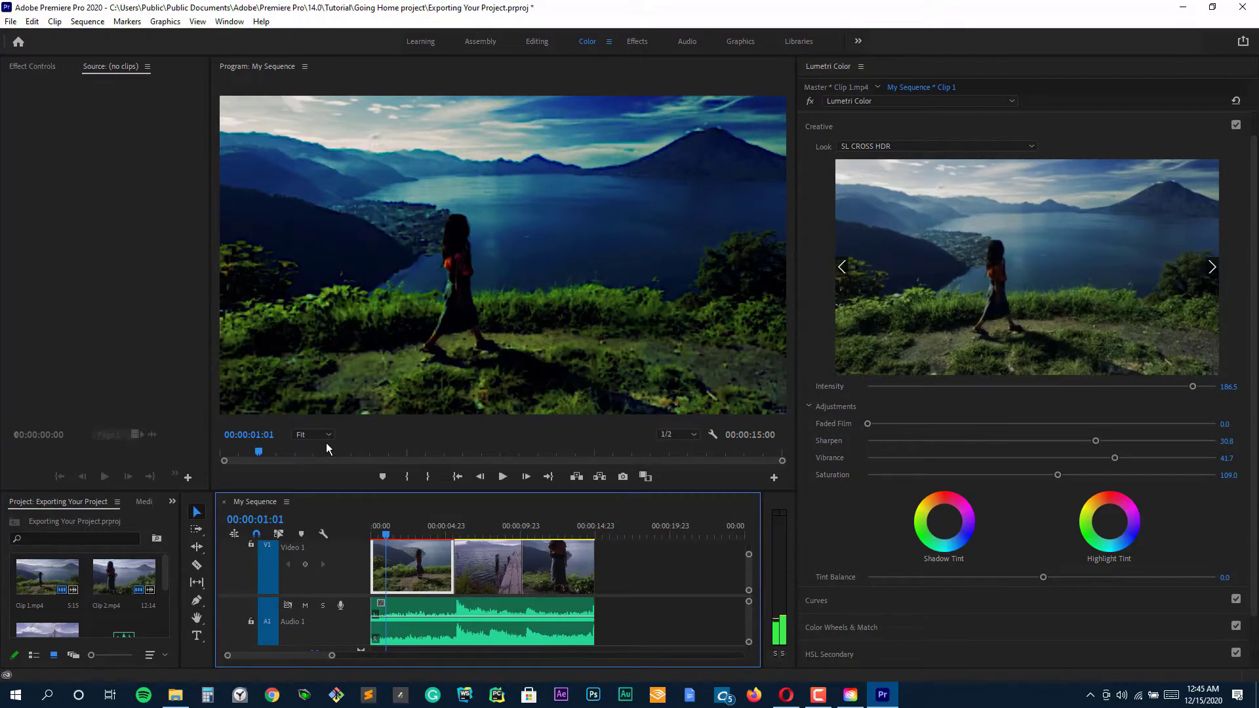
# Play back the graded sequence, then select the pier clip and preview creative looks.
pyautogui.click(378, 533)
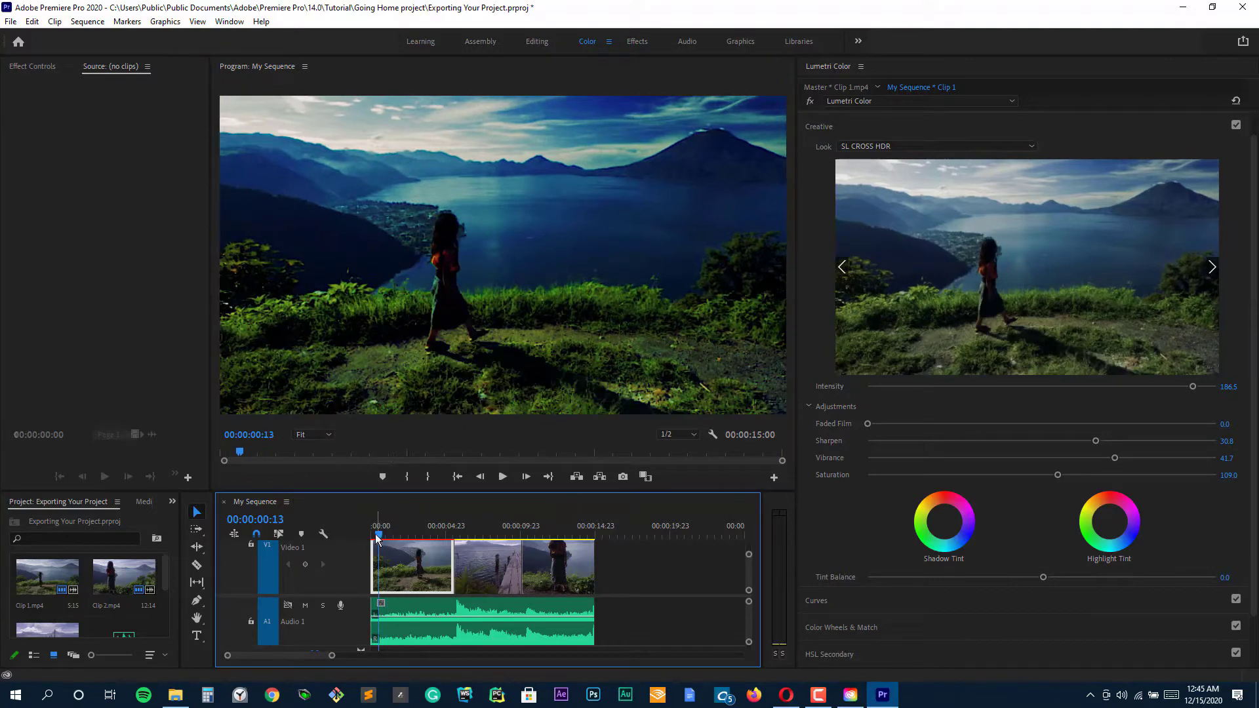
pyautogui.click(502, 477)
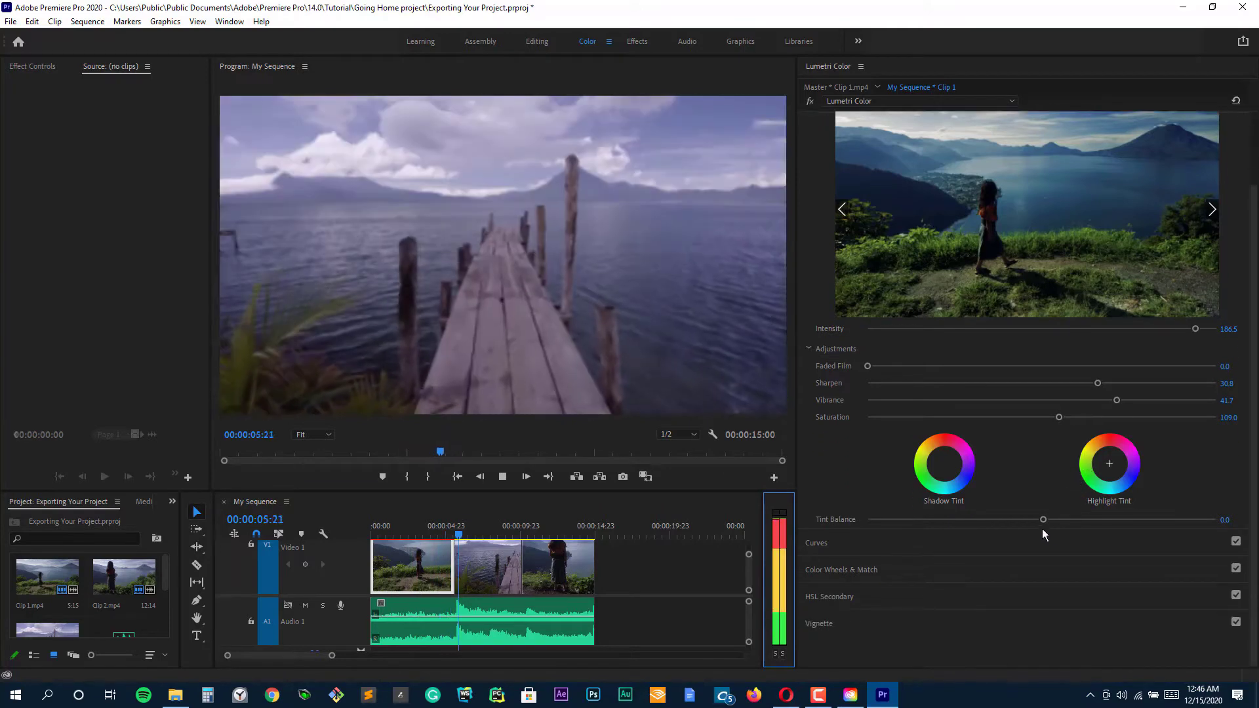
pyautogui.click(488, 565)
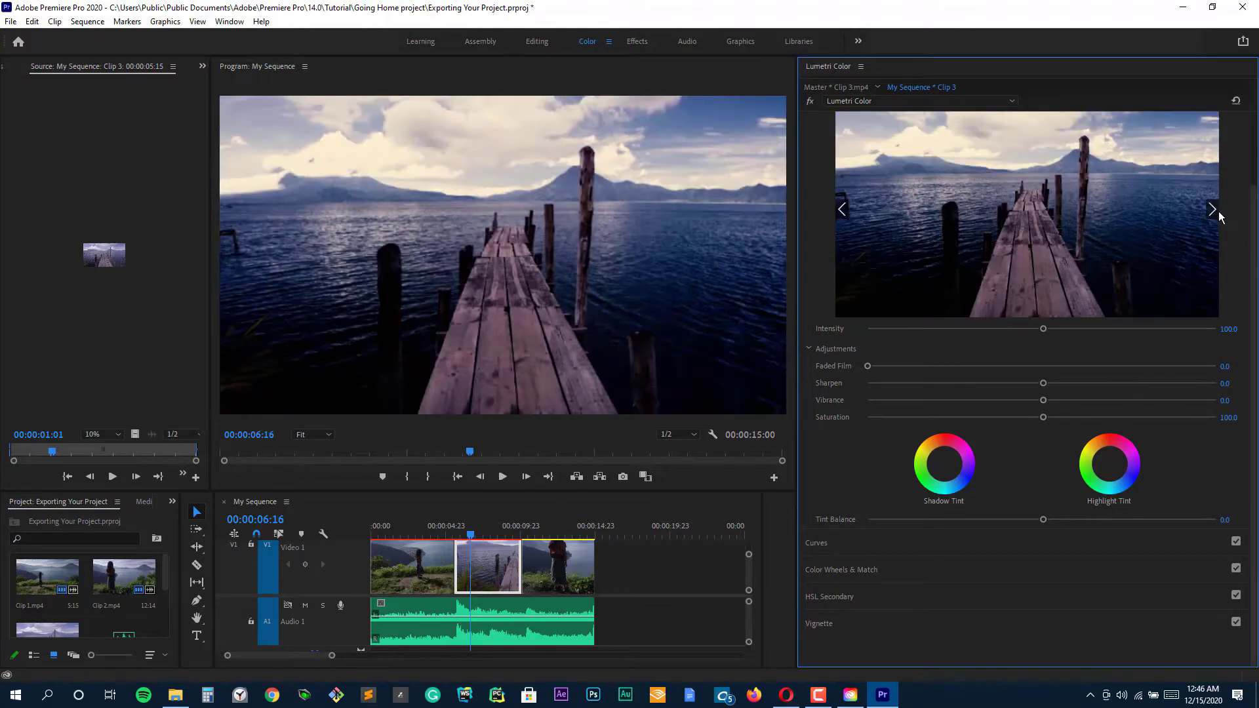
pyautogui.click(1212, 209)
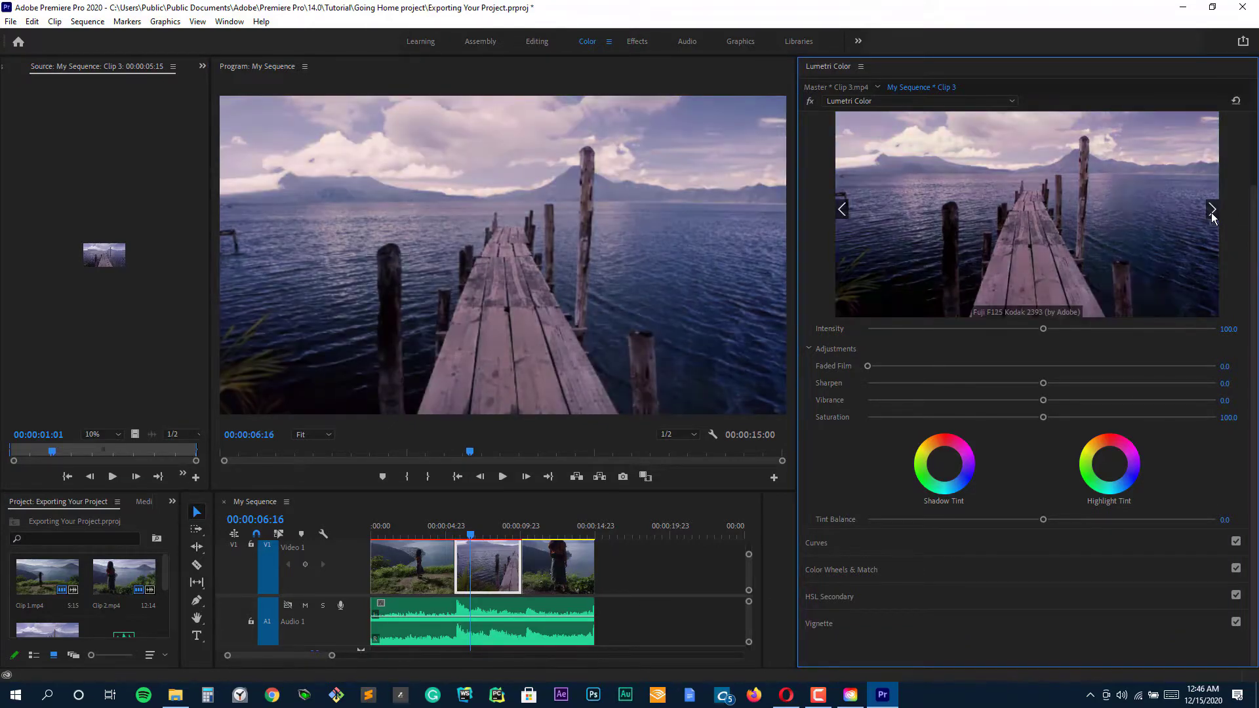
pyautogui.click(1212, 210)
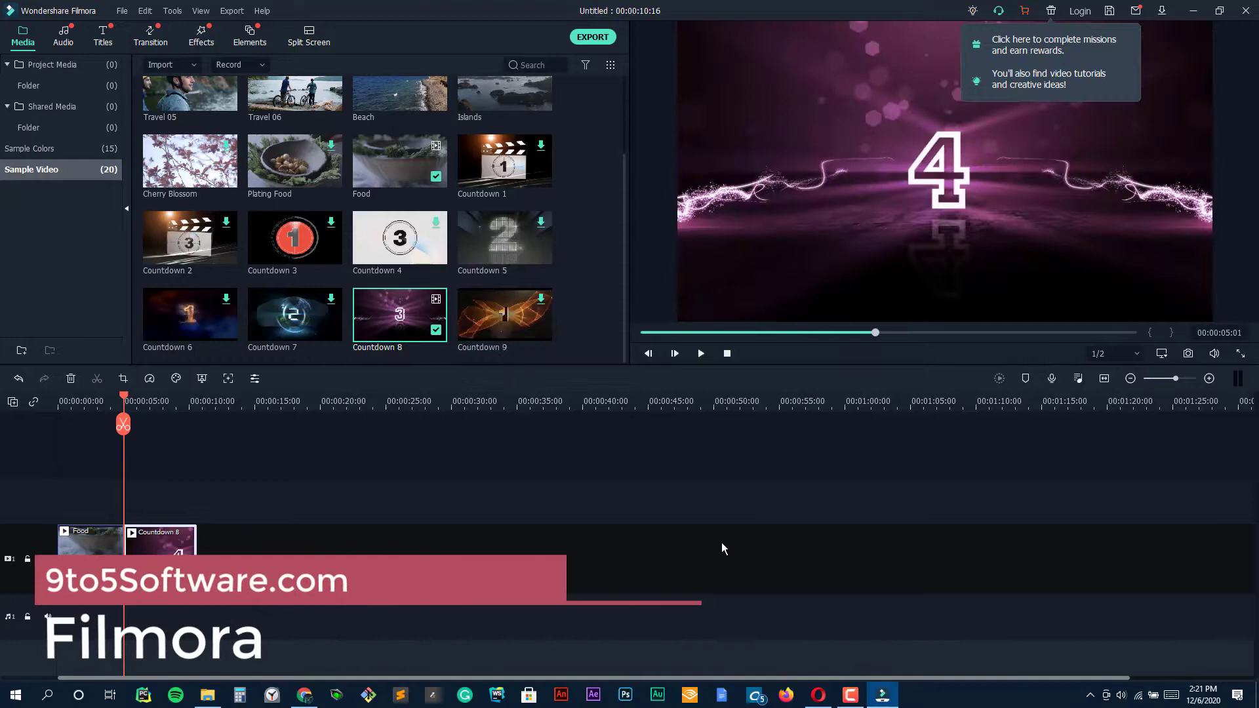
# Add the Beach sample clip to the timeline end and open its editing settings.
pyautogui.click(700, 353)
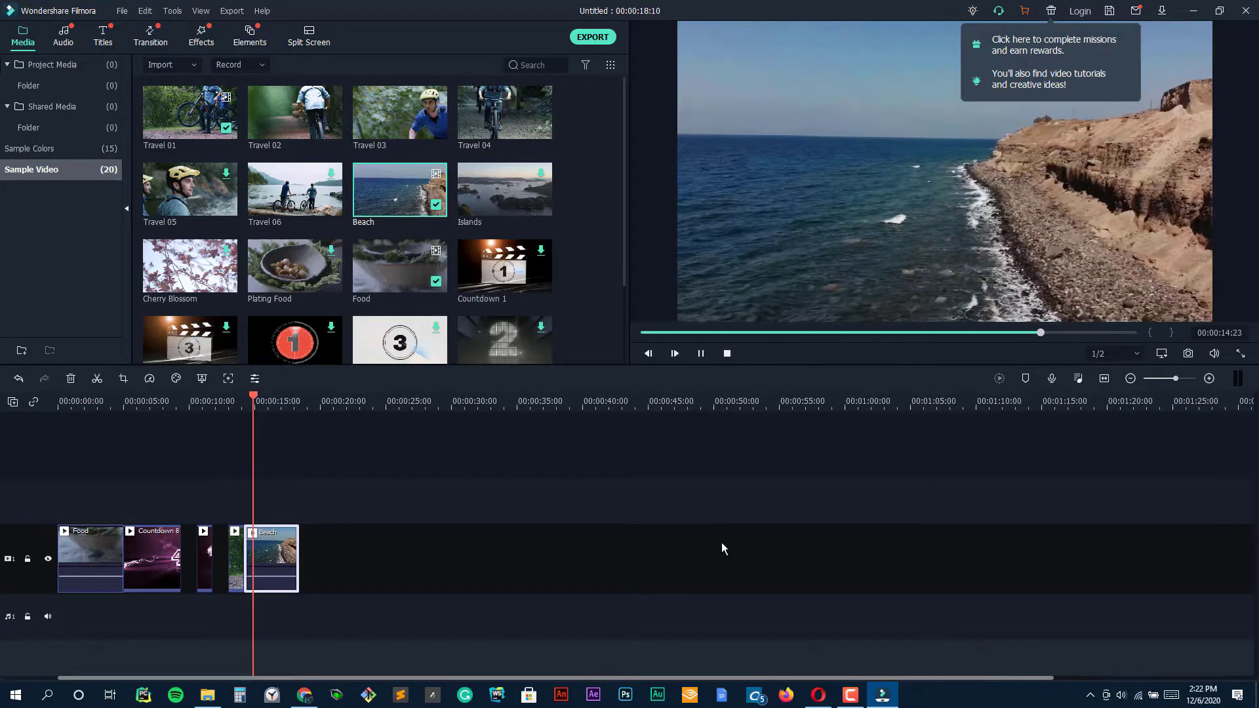
pyautogui.doubleClick(271, 558)
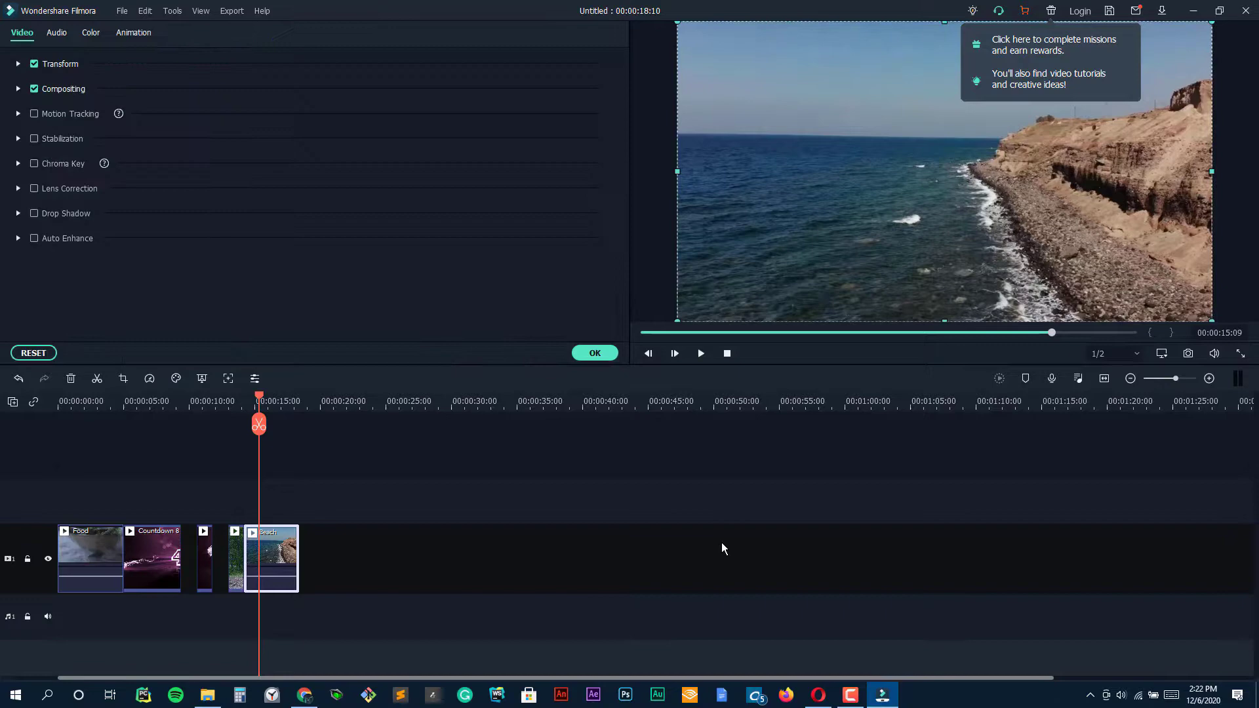
# Play the Beach clip, then apply and confirm the Slide Right preset animation.
pyautogui.click(700, 354)
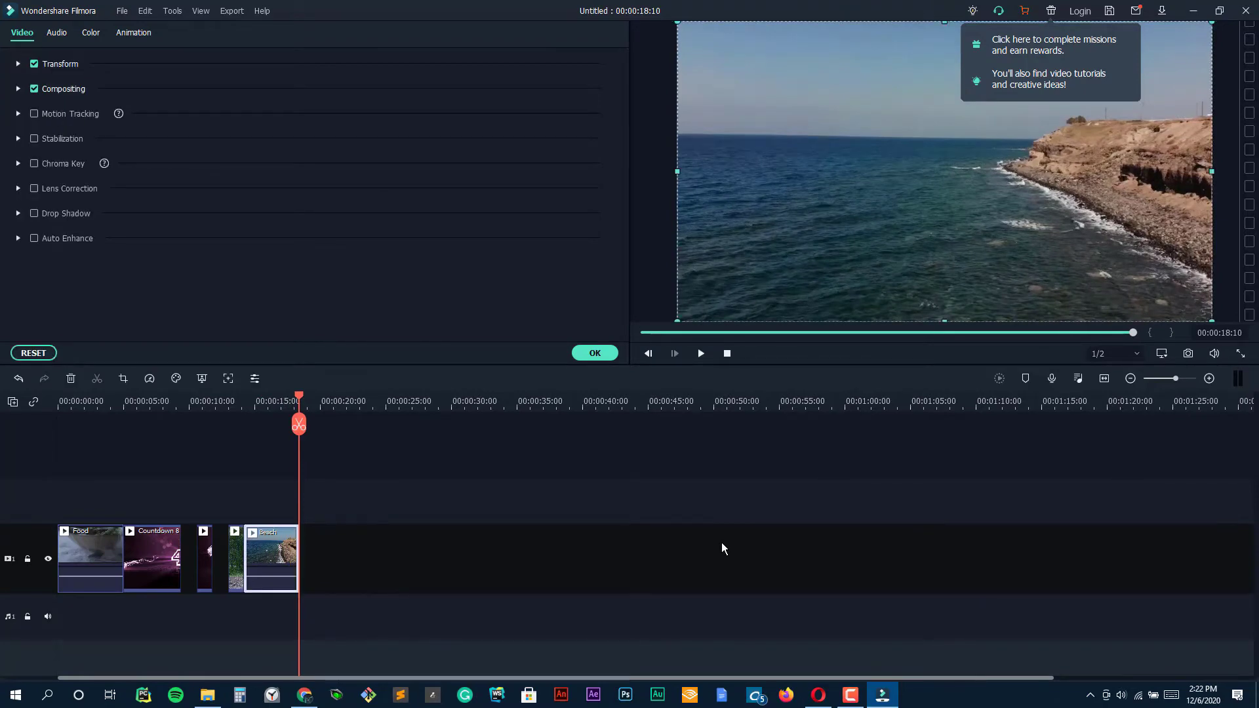
pyautogui.click(57, 33)
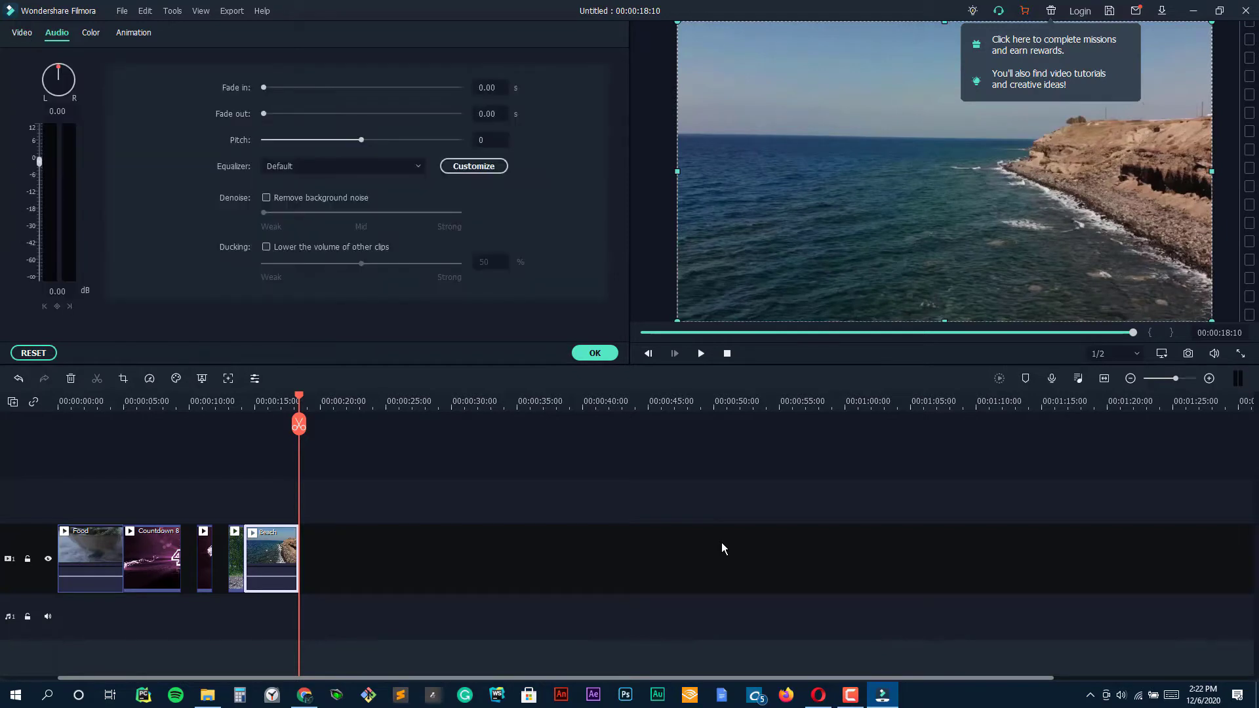
pyautogui.click(134, 33)
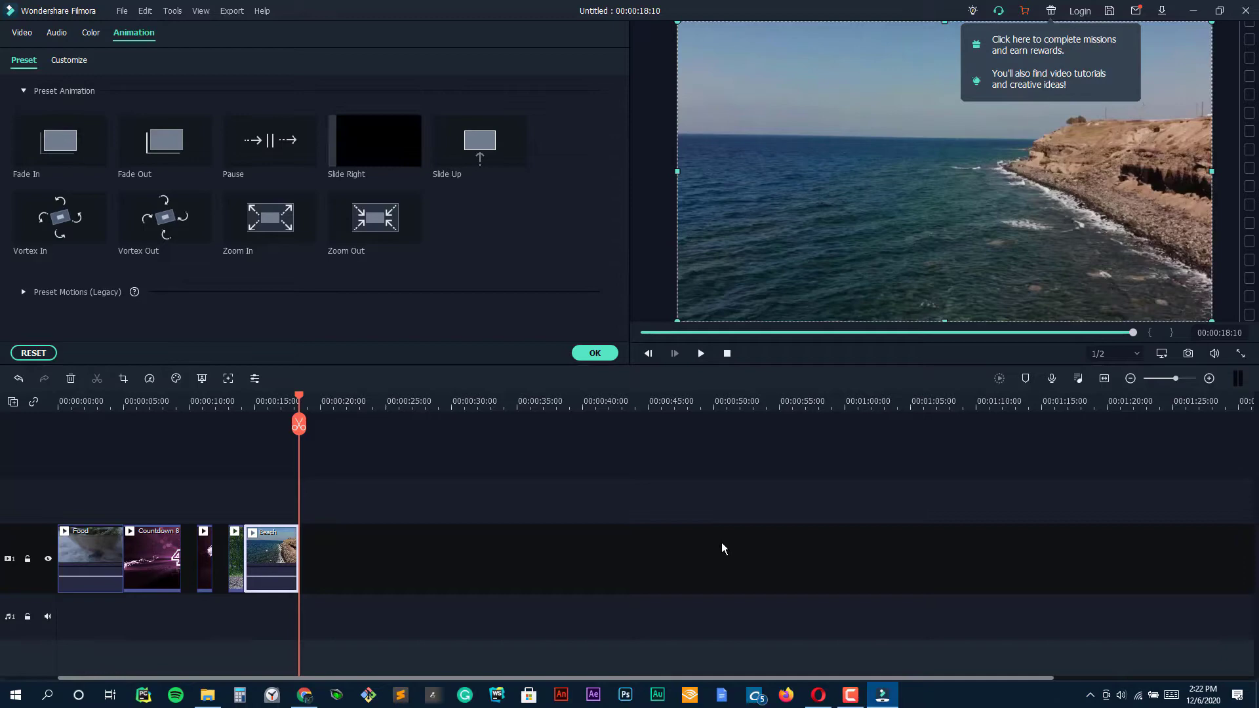
pyautogui.click(374, 140)
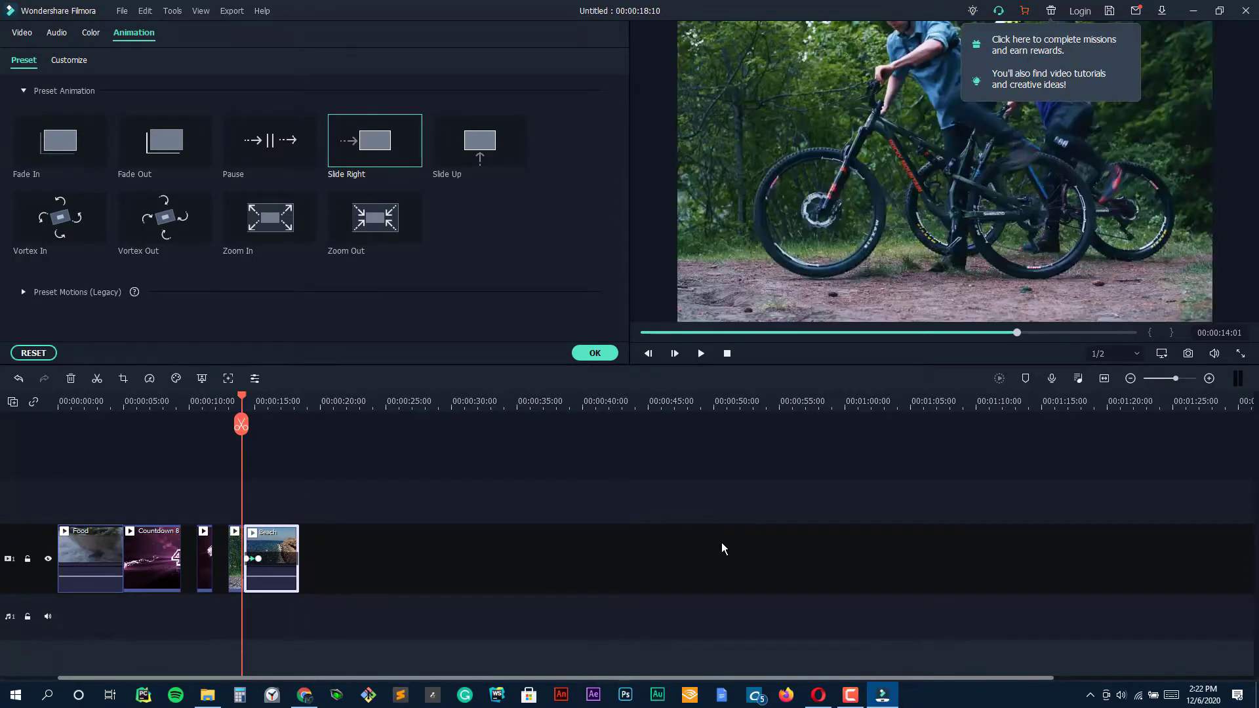
pyautogui.click(700, 354)
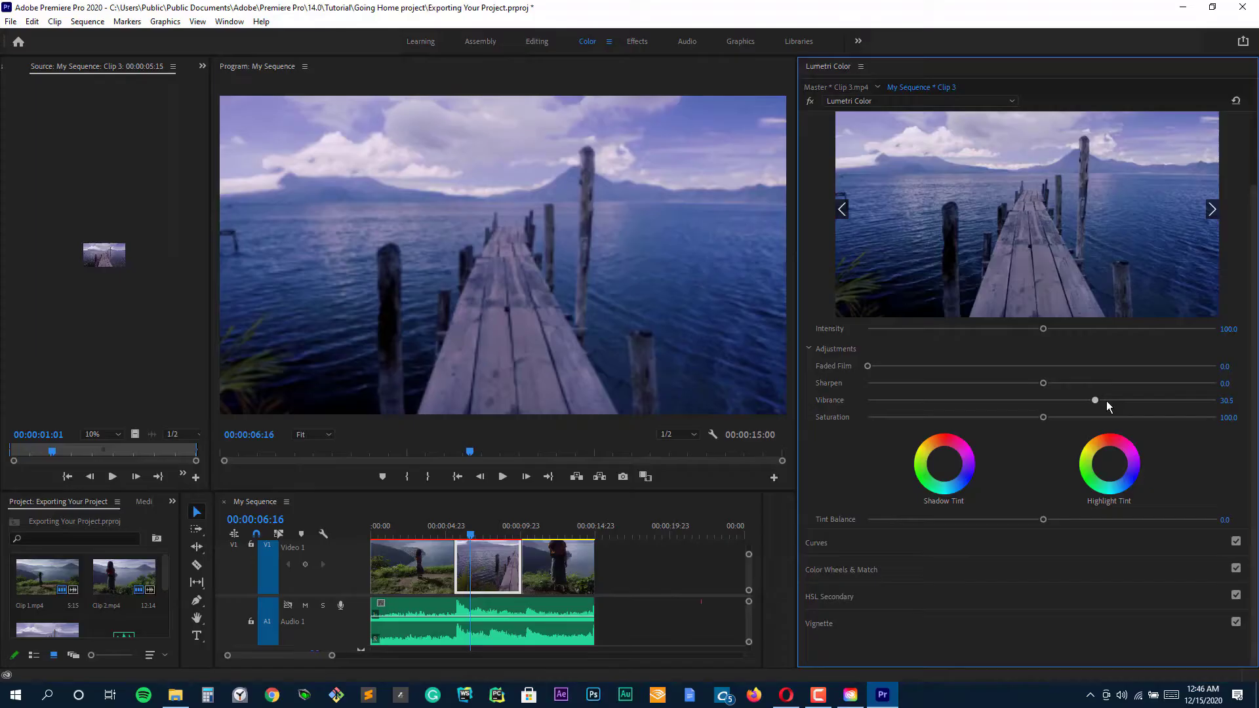
# Raise the pier clip's vibrance to 67.7, play at Full resolution, and adjust look intensity.
pyautogui.moveTo(1094, 400); pyautogui.dragTo(1159, 400)
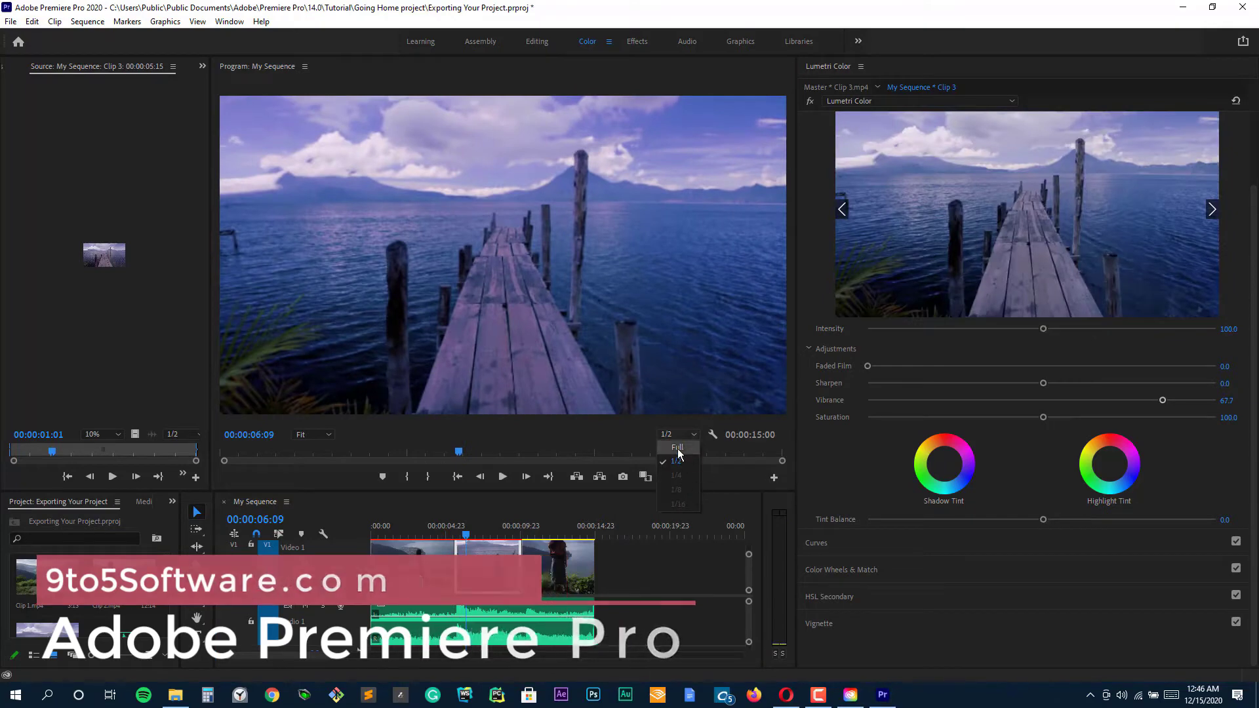
pyautogui.click(676, 447)
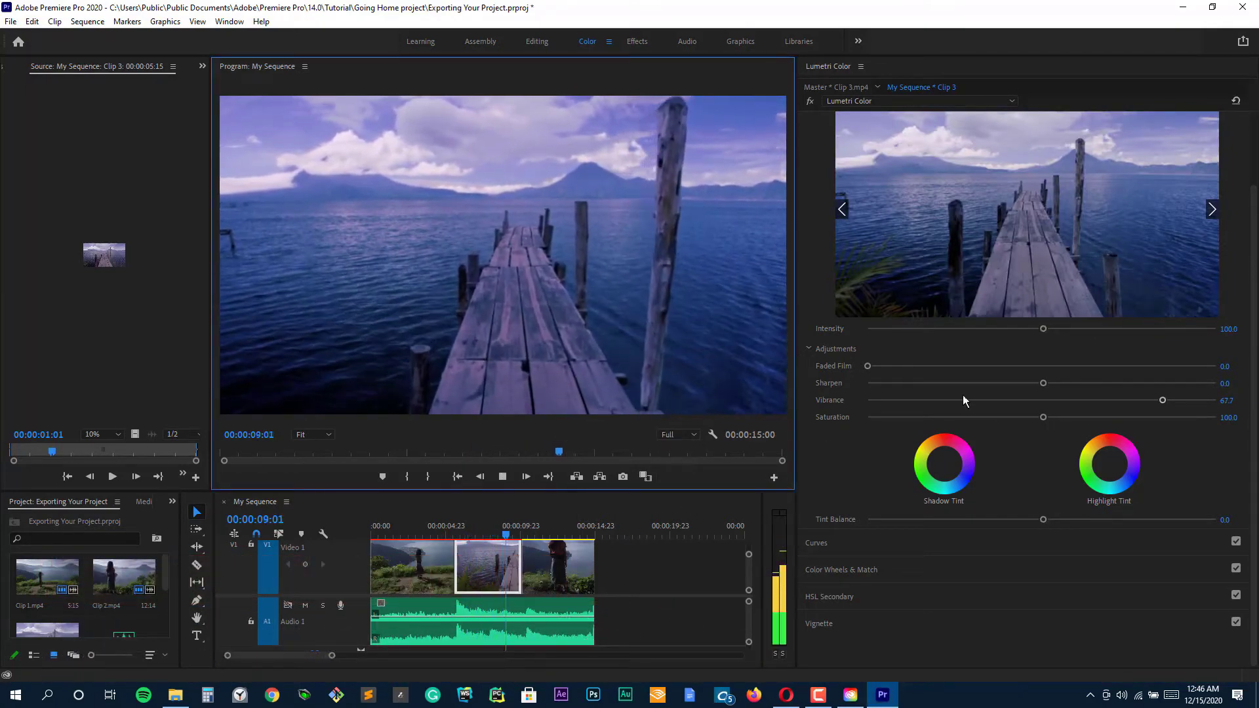
pyautogui.moveTo(1043, 328); pyautogui.dragTo(1136, 328)
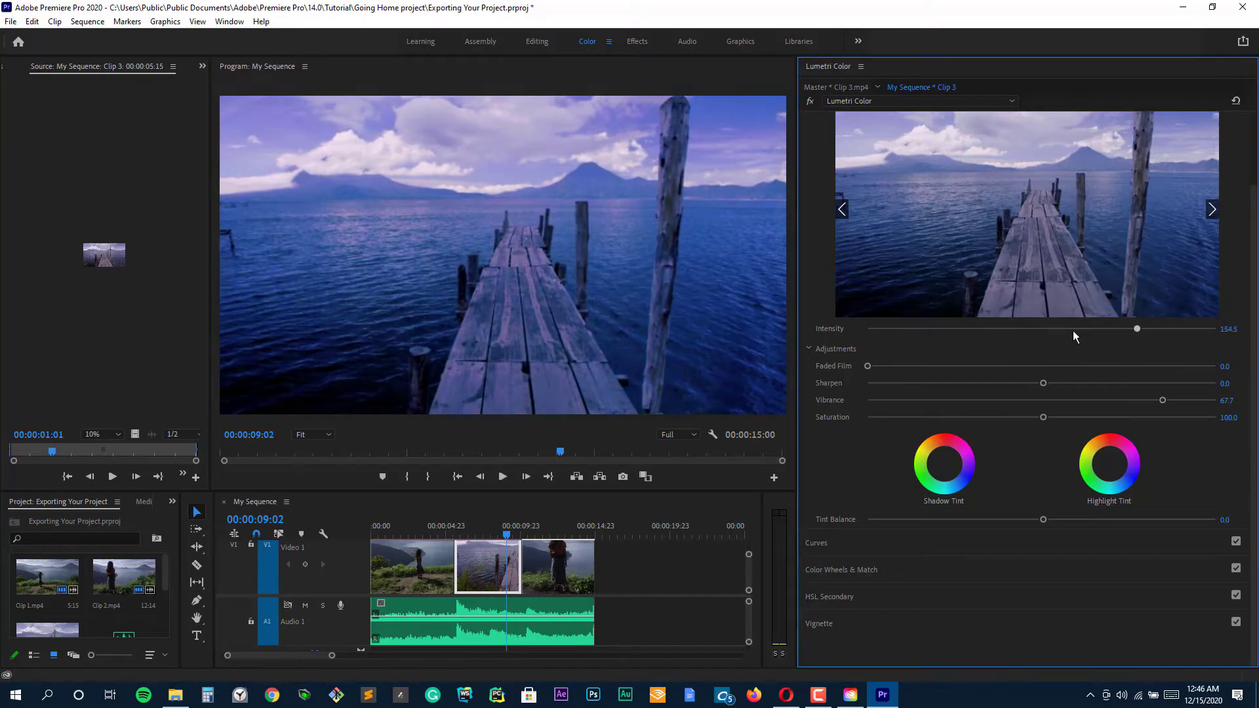
pyautogui.moveTo(1136, 329); pyautogui.dragTo(1036, 328)
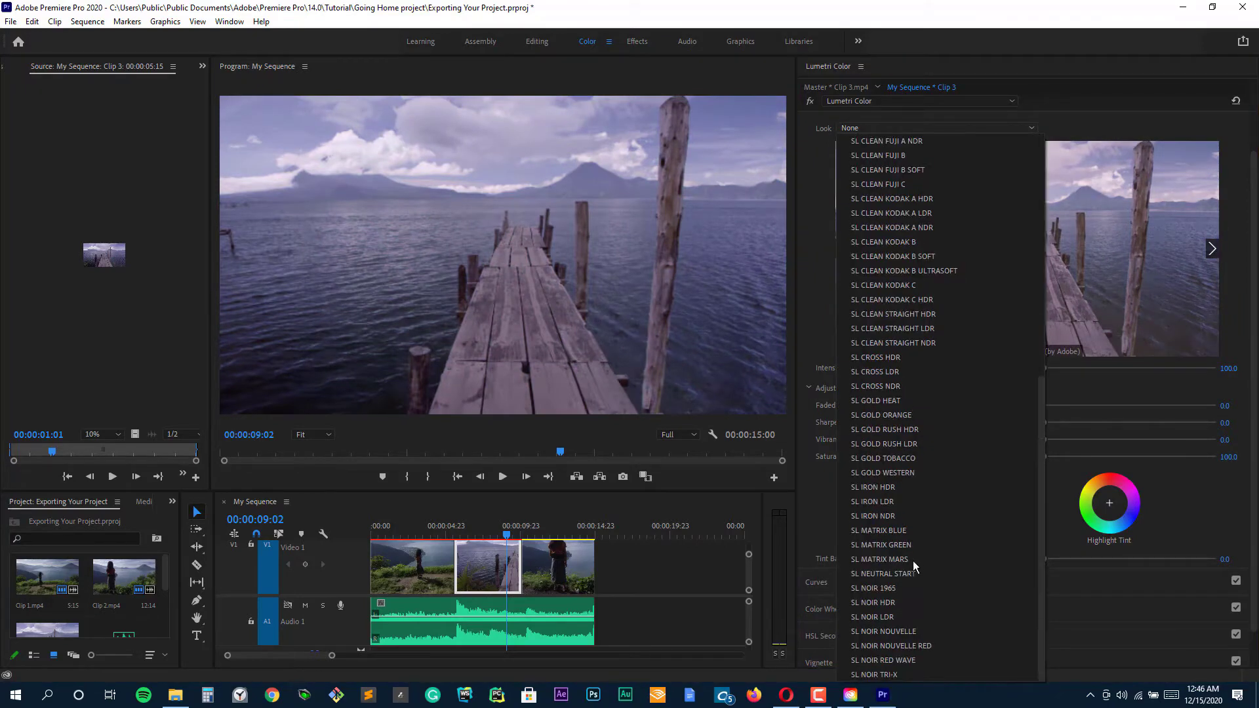
# Apply SL GOLD WESTERN to the pier clip, lower saturation to 30.1, and reset highlight tint.
pyautogui.click(882, 472)
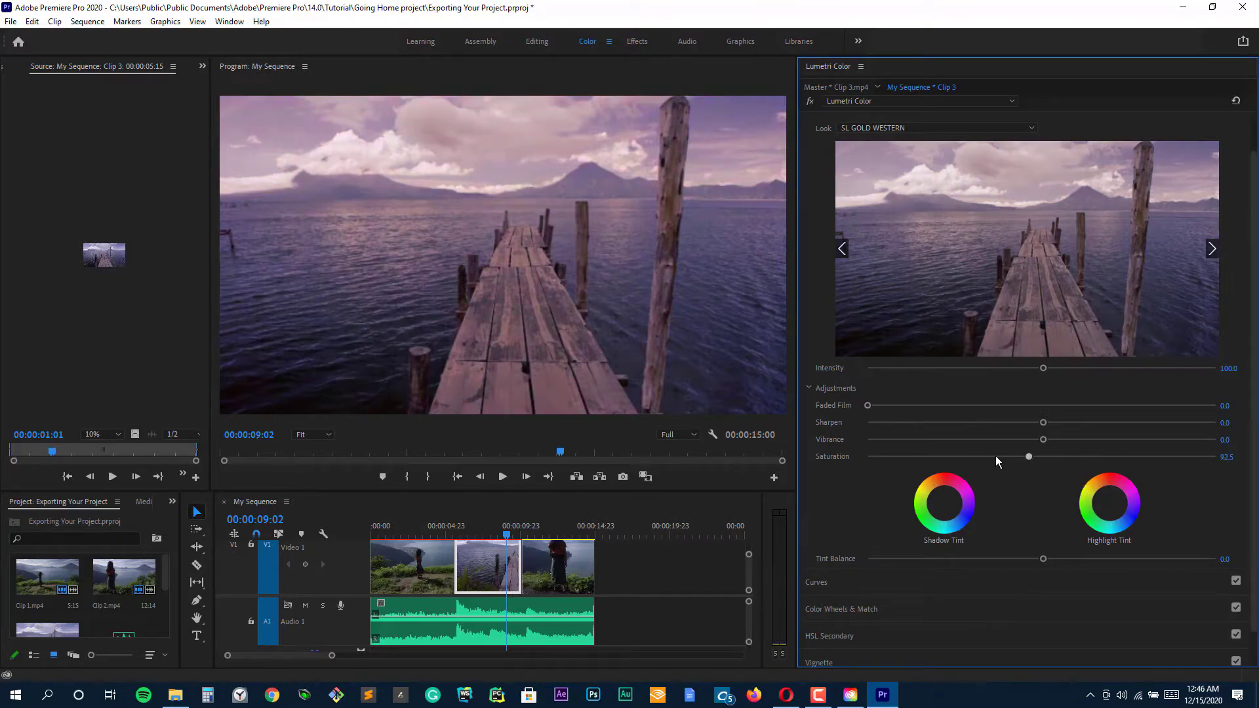
pyautogui.moveTo(1028, 456); pyautogui.dragTo(919, 456)
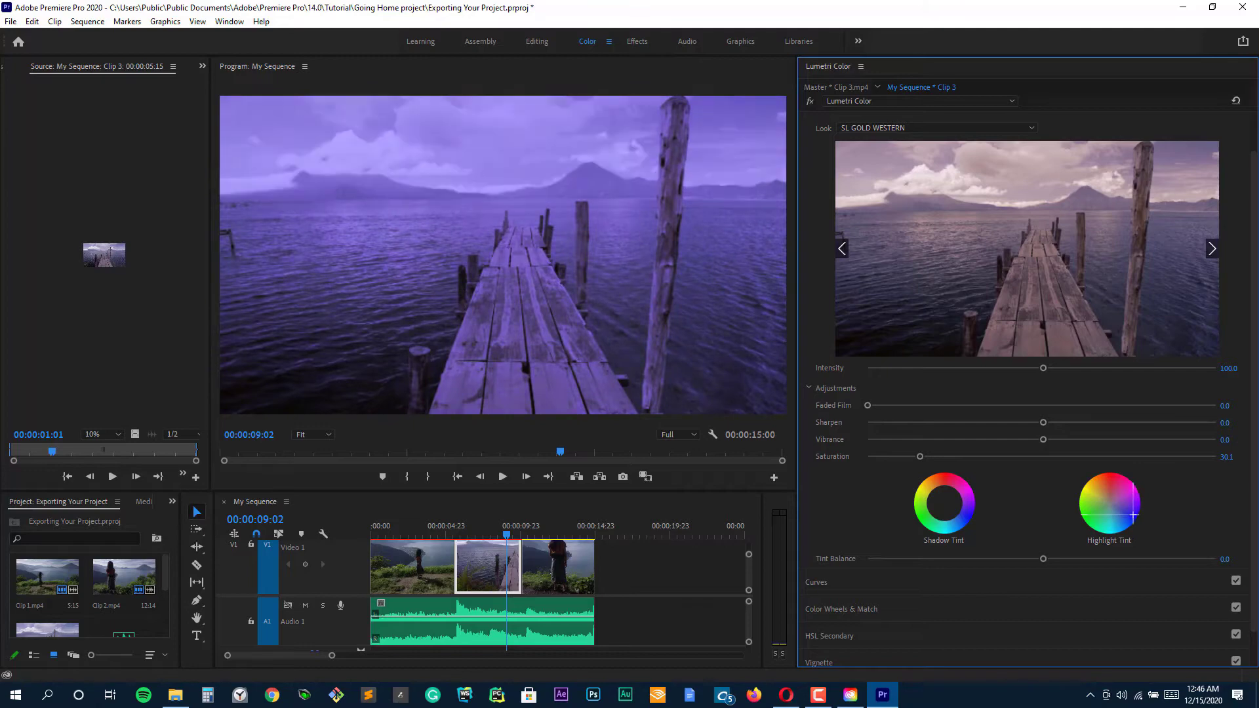
pyautogui.click(944, 503)
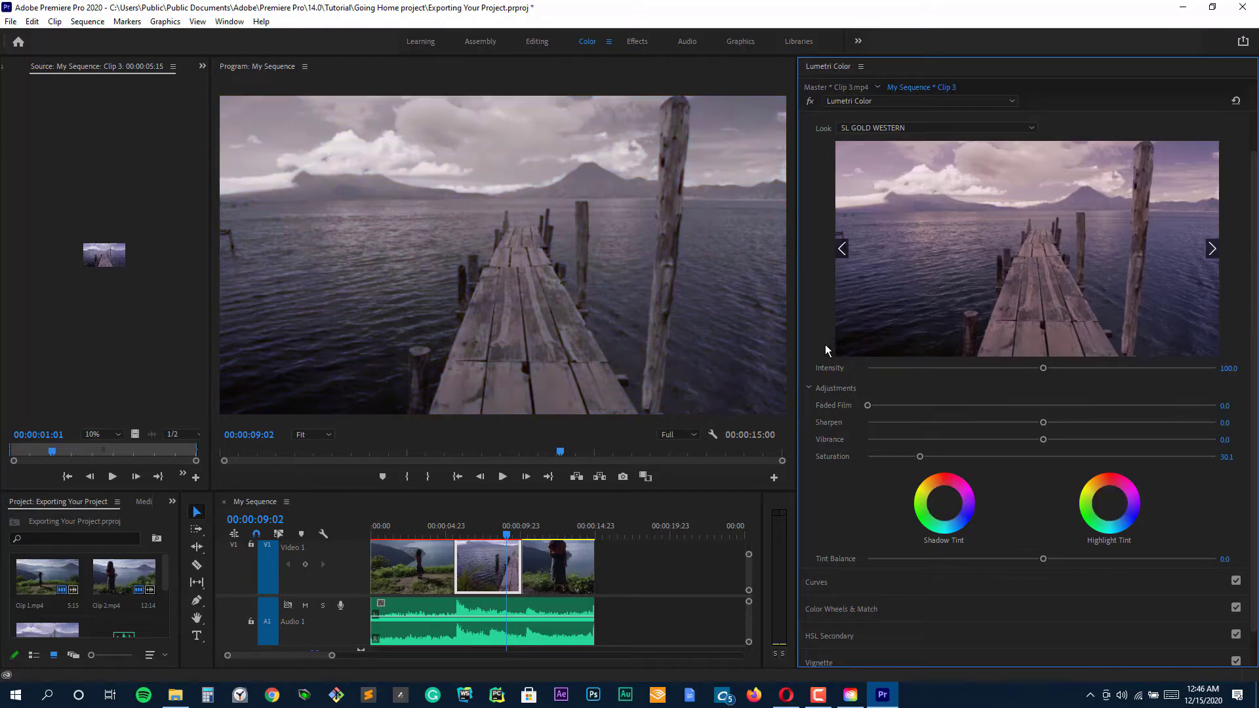
pyautogui.moveTo(964, 127)
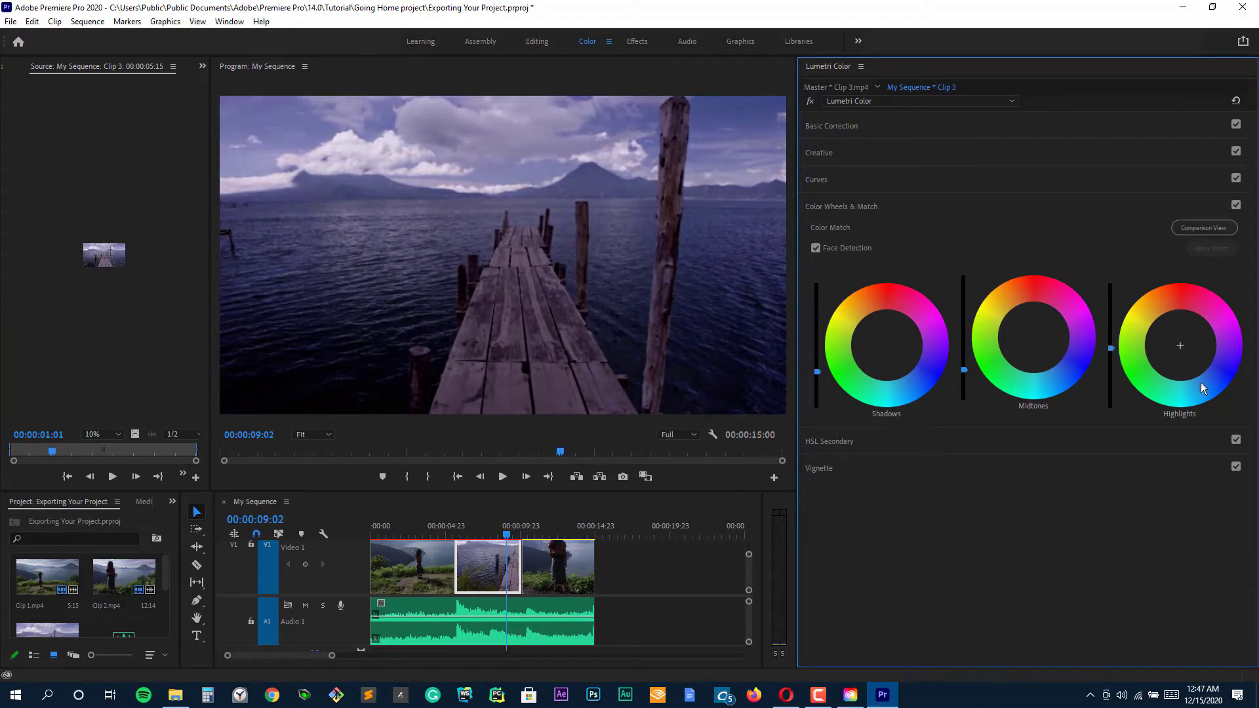
# Tint the pier clip's highlights blue-purple and apply the AMIRA_Default_LogC2Rec709 input LUT.
pyautogui.moveTo(1179, 346); pyautogui.dragTo(1219, 372)
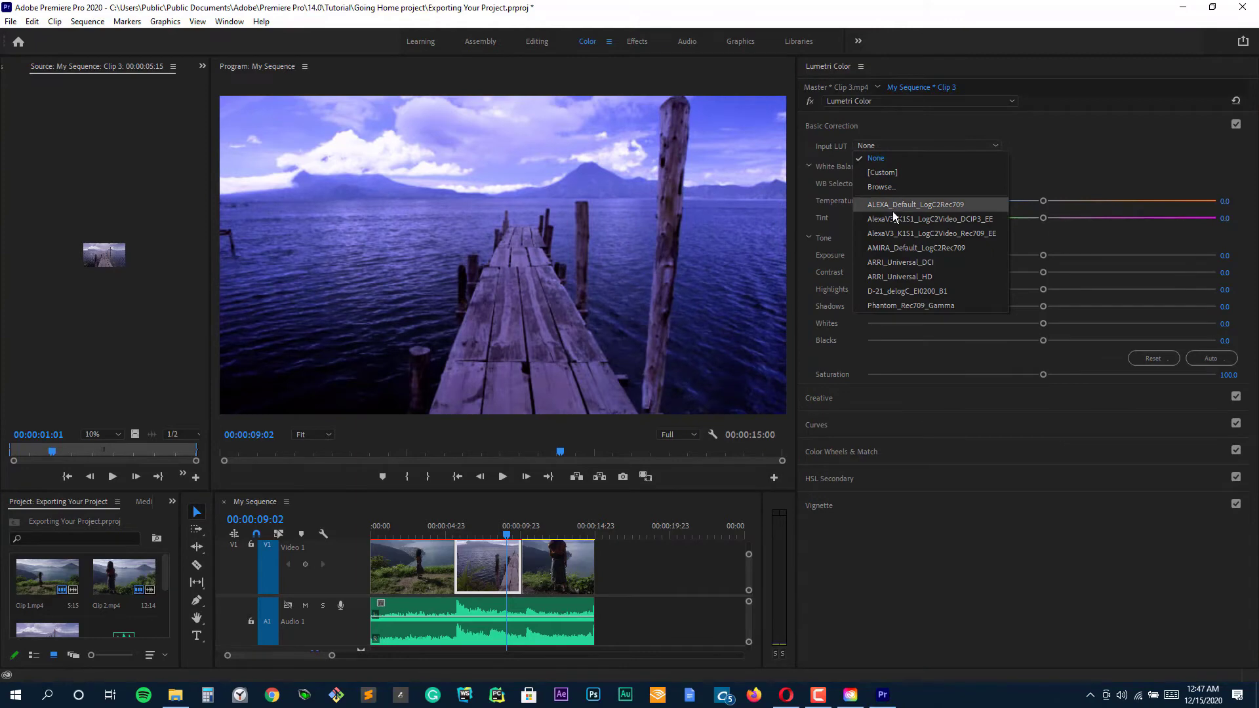
pyautogui.click(916, 247)
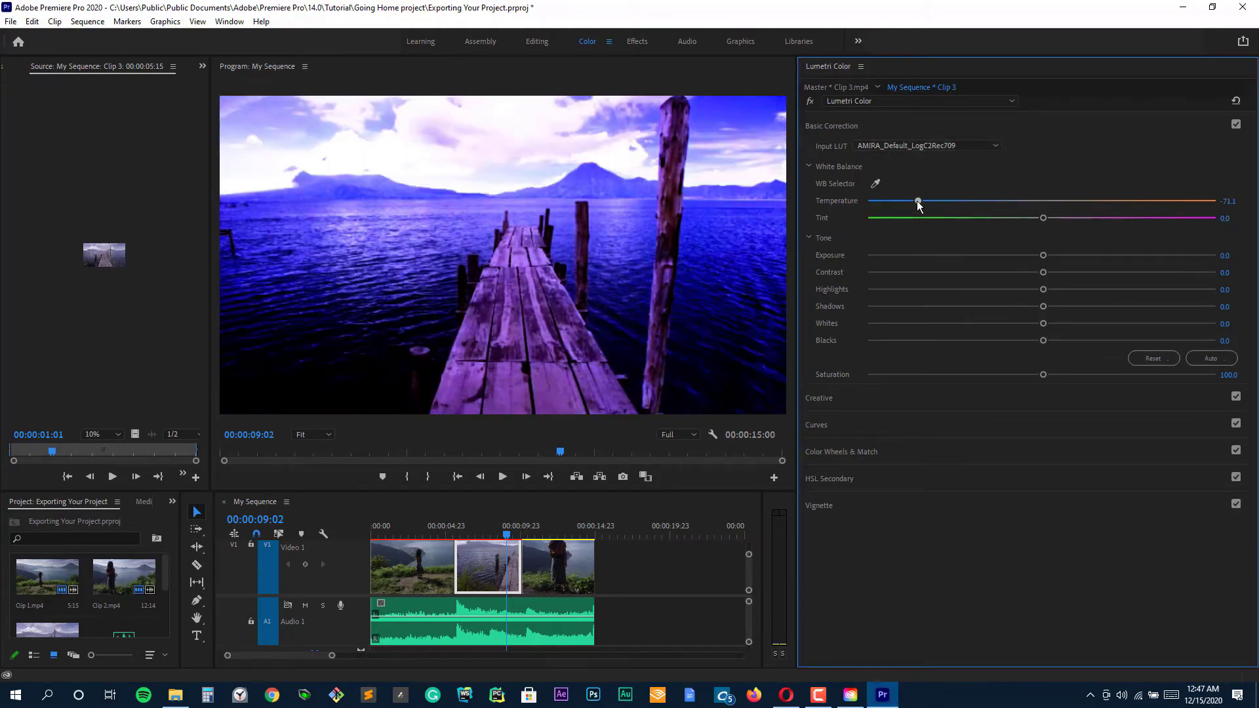